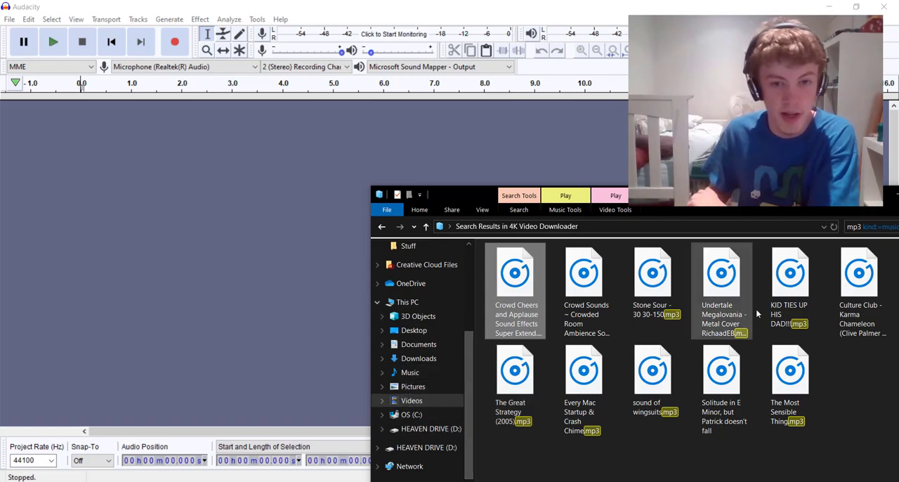
- Load the Who Likes to Party mp3 from the search results into Audacity as a stereo track
left_click(410, 373)
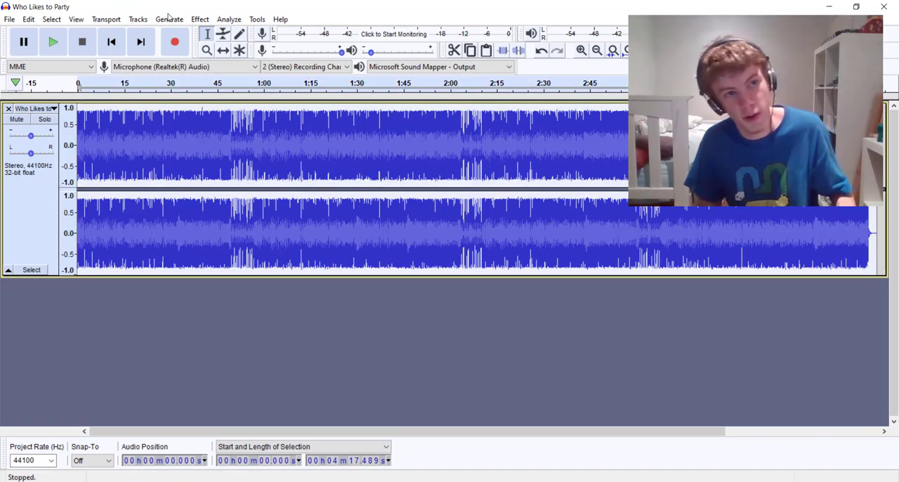
- Preview the song, then apply Bass and Treble with bass 30 dB, treble -30 dB, volume -18 dB
left_click(53, 42)
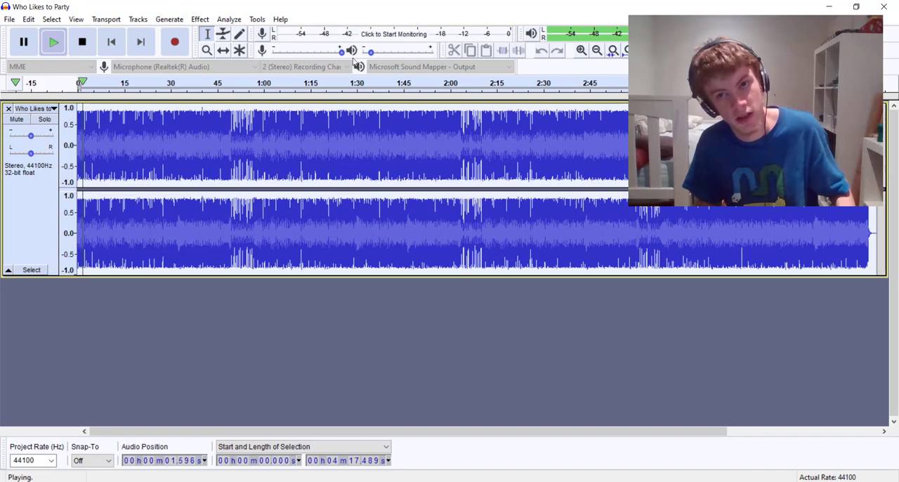
left_click(82, 41)
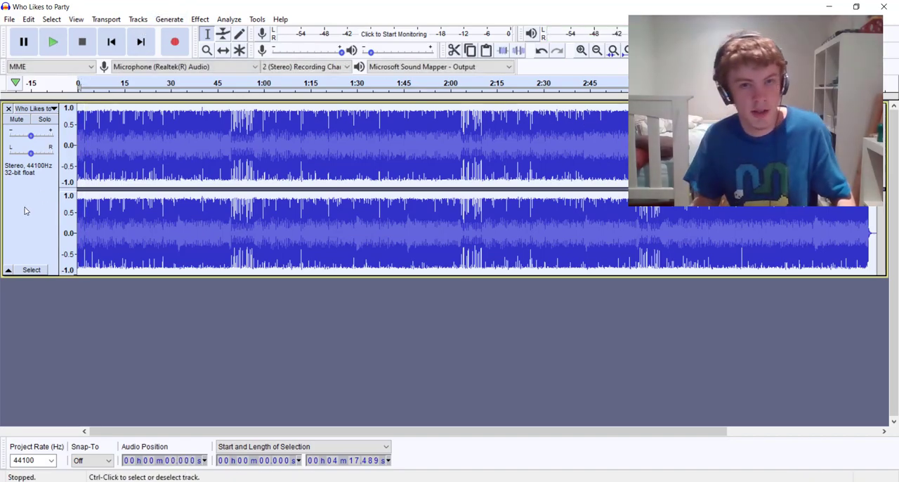
left_click(199, 19)
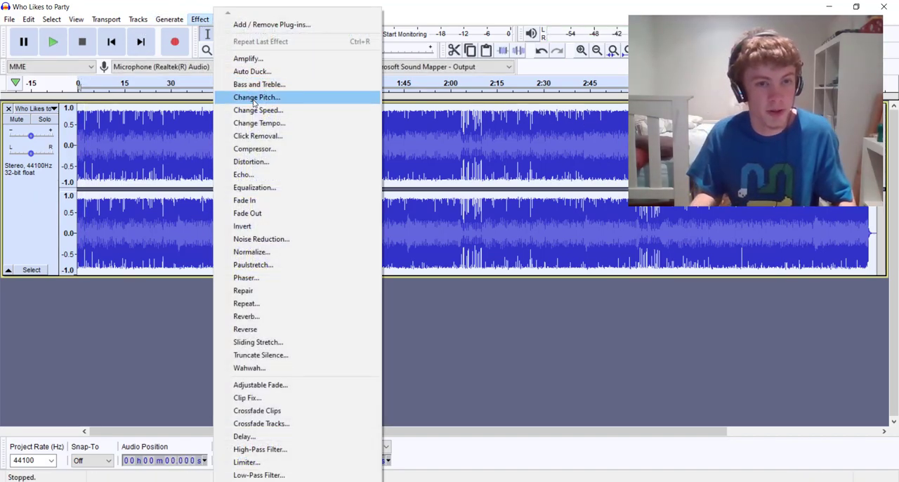
mouse_move(259, 84)
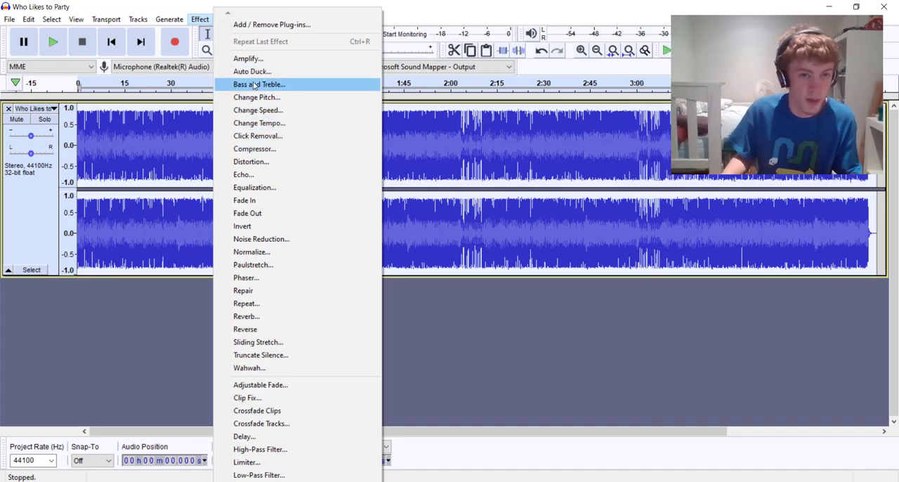
left_click(259, 85)
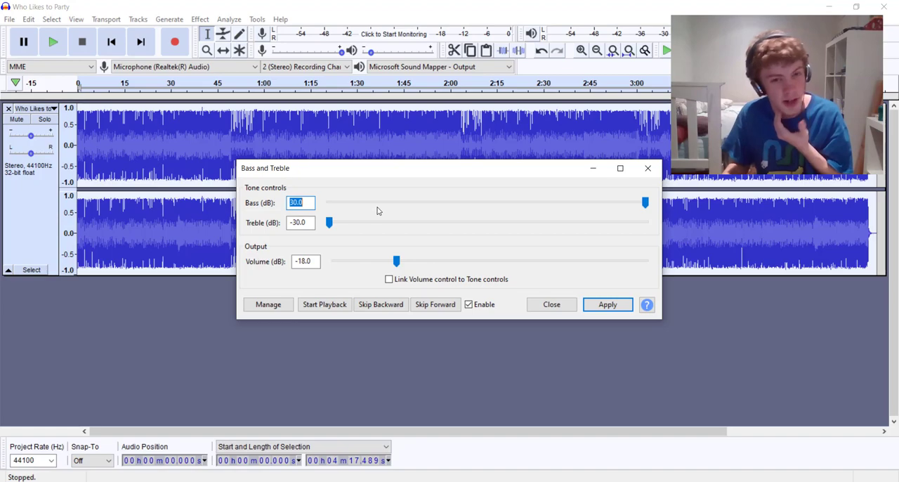
mouse_move(283, 208)
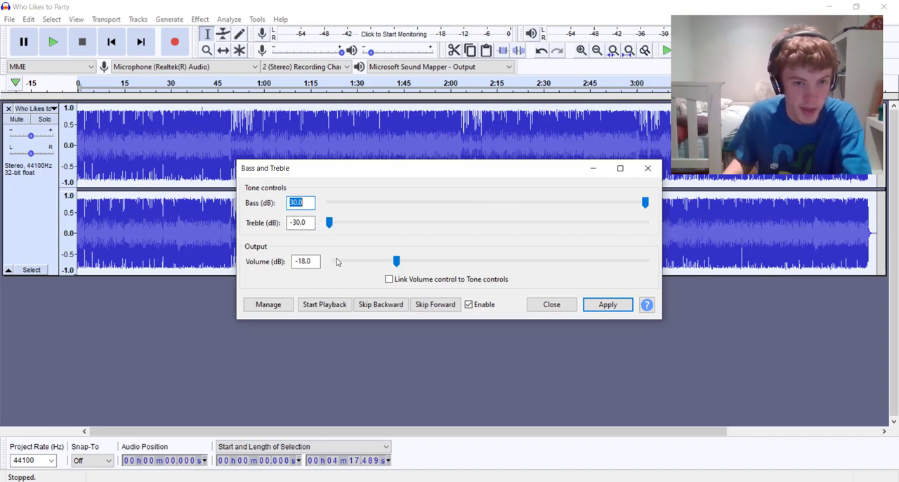
mouse_move(503, 205)
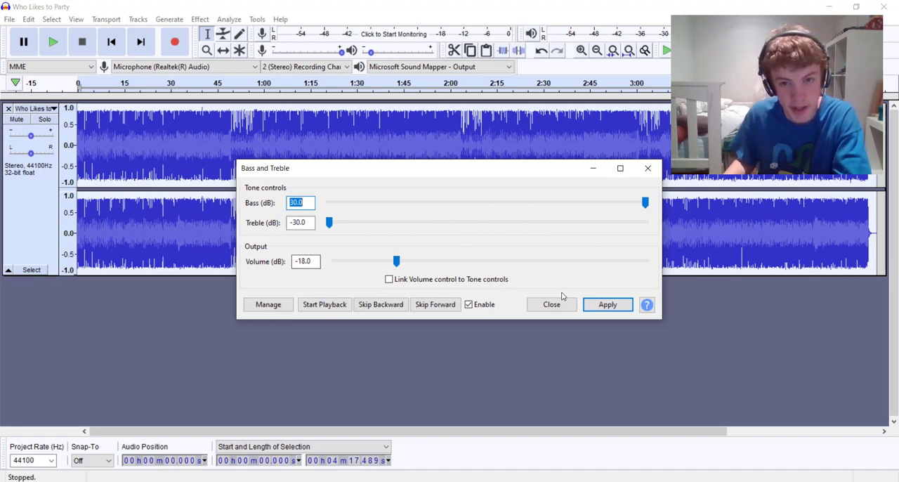
left_click(607, 304)
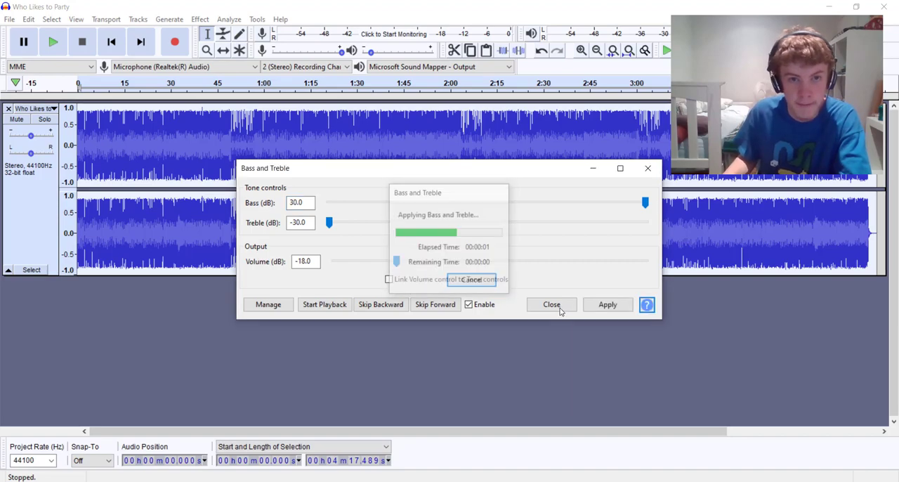
left_click(551, 305)
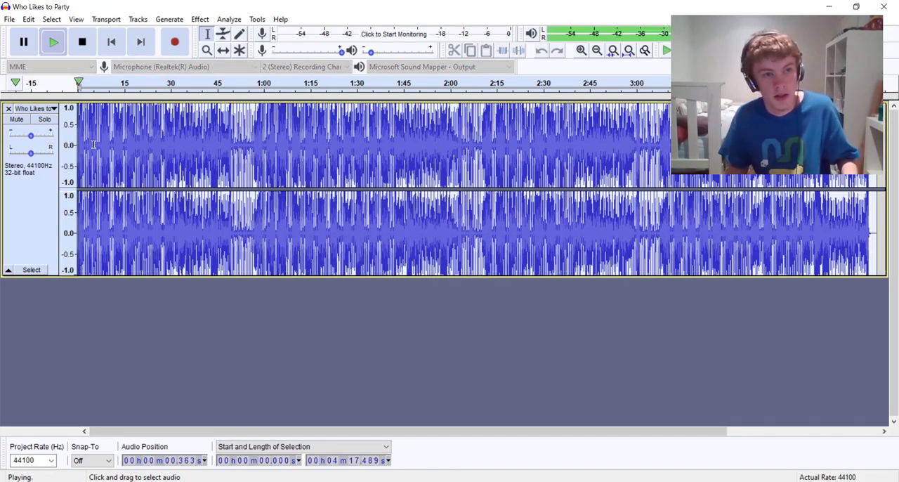
- Replay the boosted song and apply Reverb with 83% reverberance and 18% damping
left_click(82, 41)
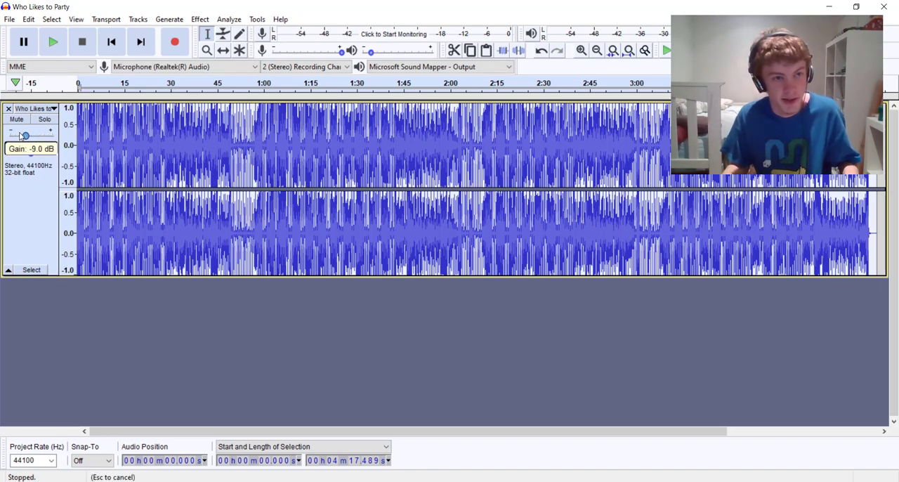
left_click(53, 41)
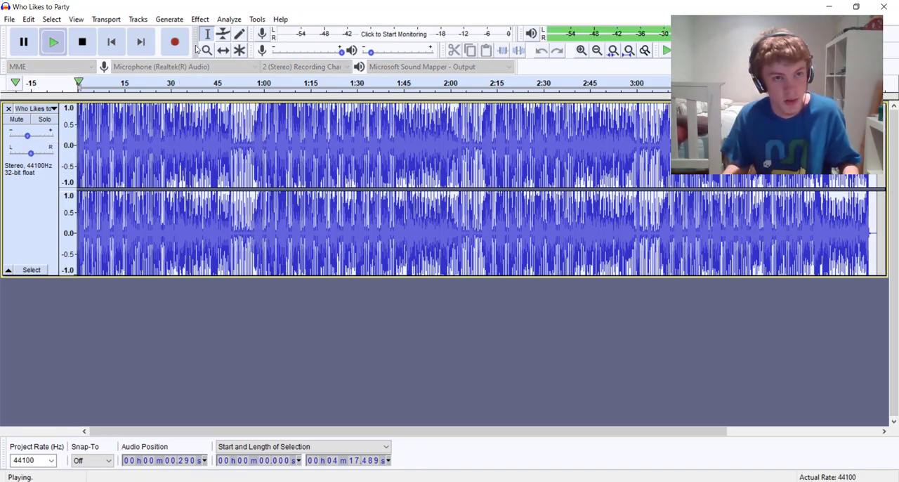
left_click(199, 19)
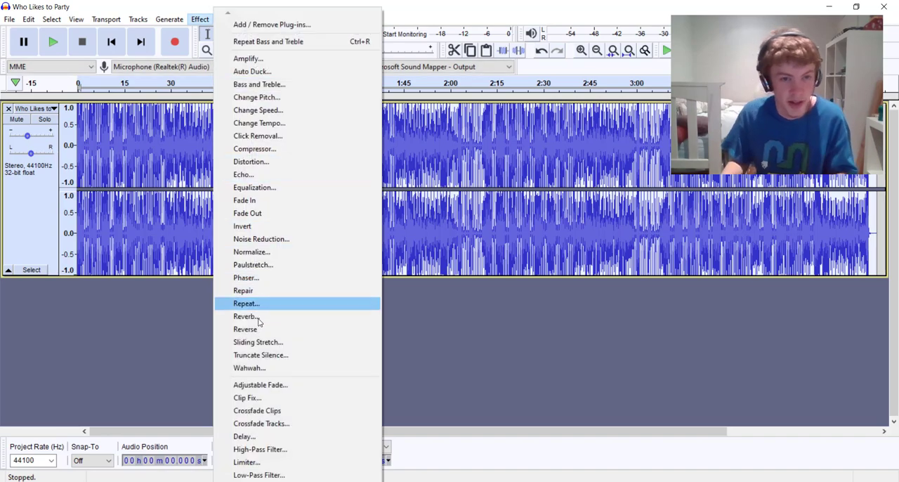
mouse_move(246, 316)
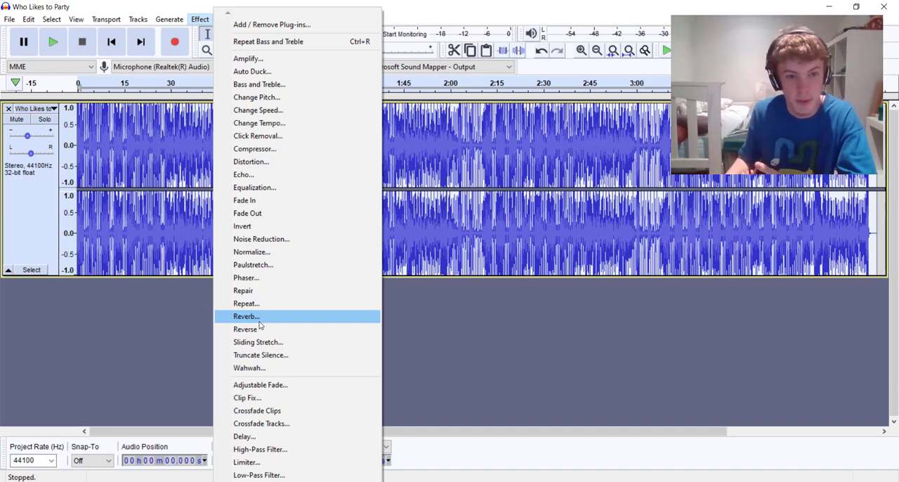
left_click(246, 316)
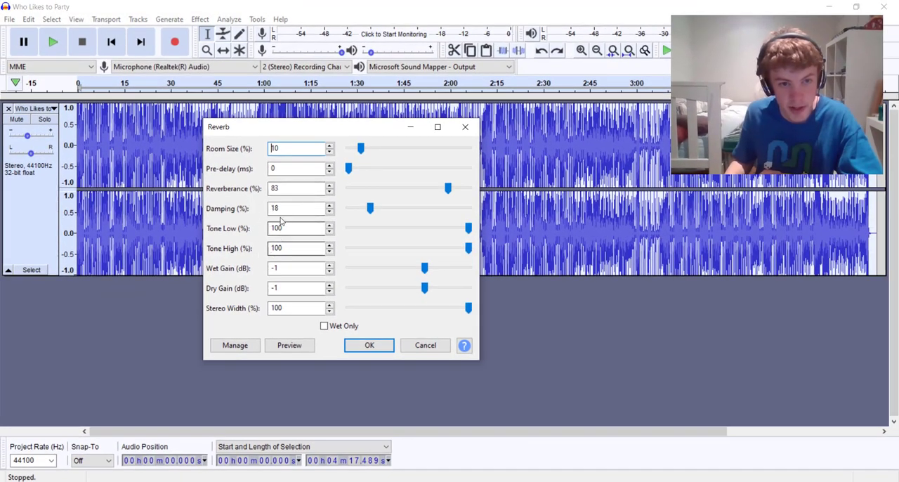
left_click(369, 345)
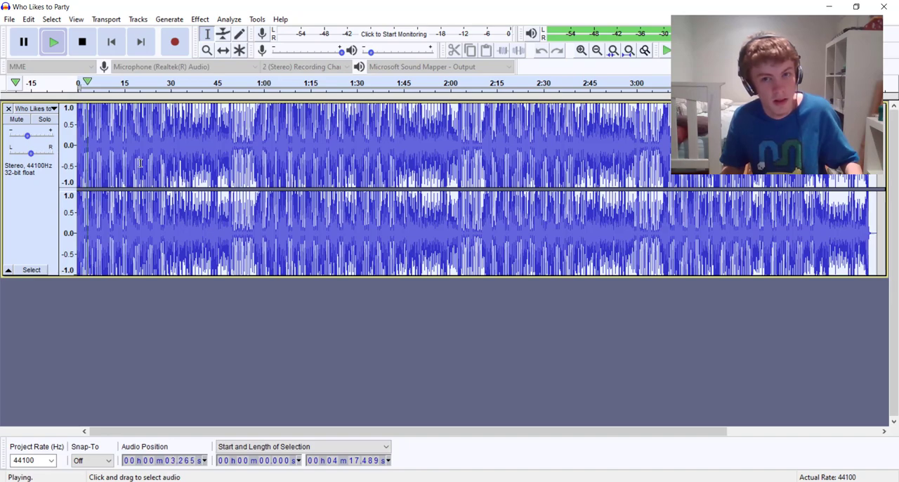
- Stop, replay and stop the reverbed song before returning to File Explorer
left_click(82, 42)
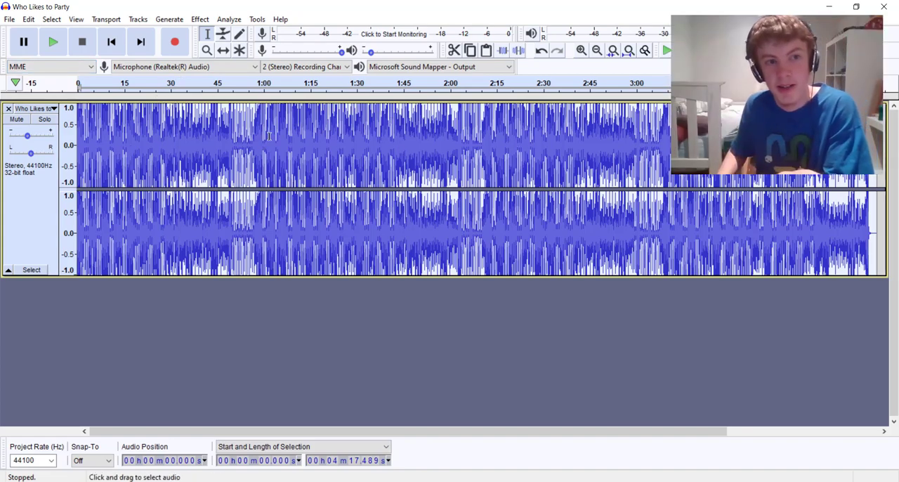
left_click(53, 41)
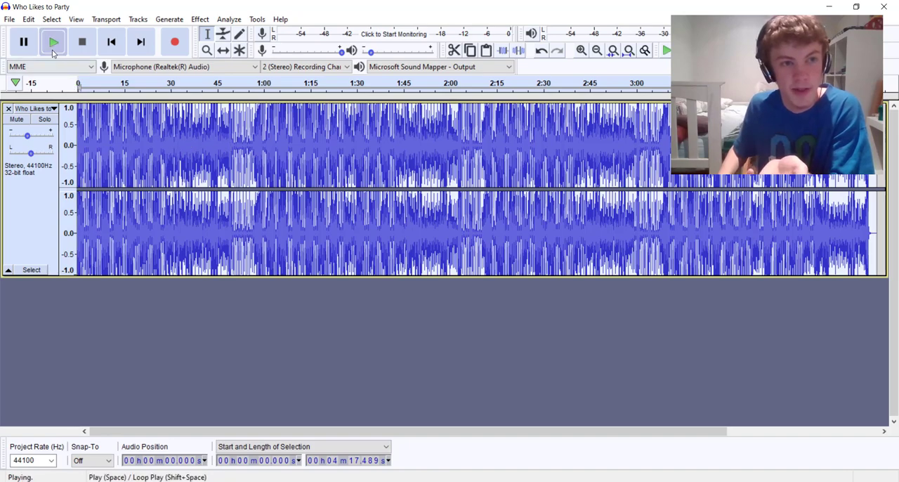
left_click(81, 42)
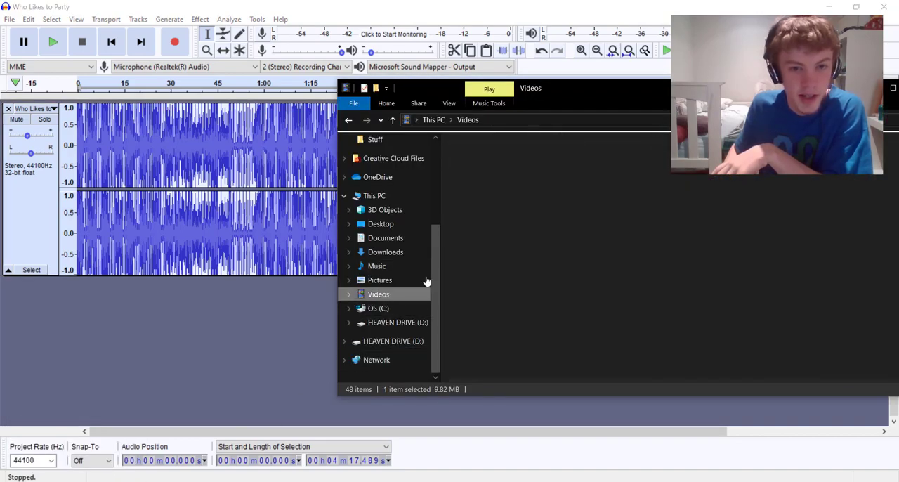
- Return to the mp3 search results and bring the crowd cheers and crowd sounds files into Audacity
double_click(524, 120)
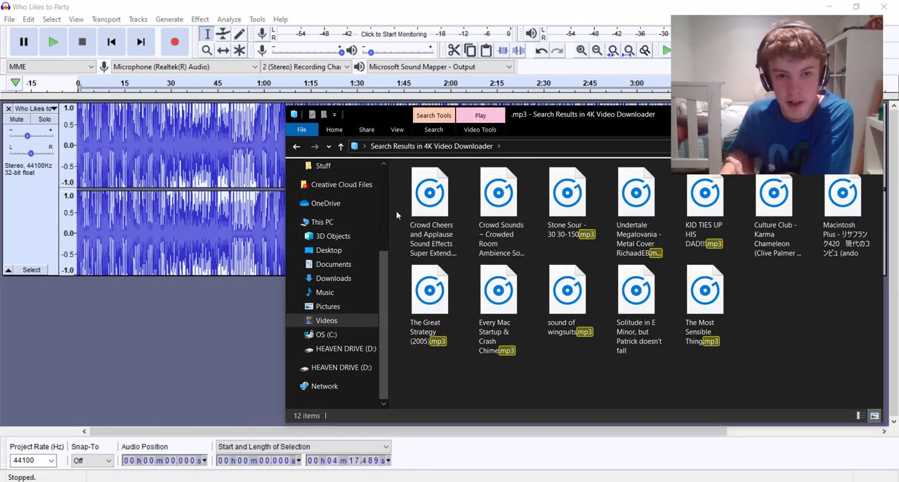
left_click(499, 204)
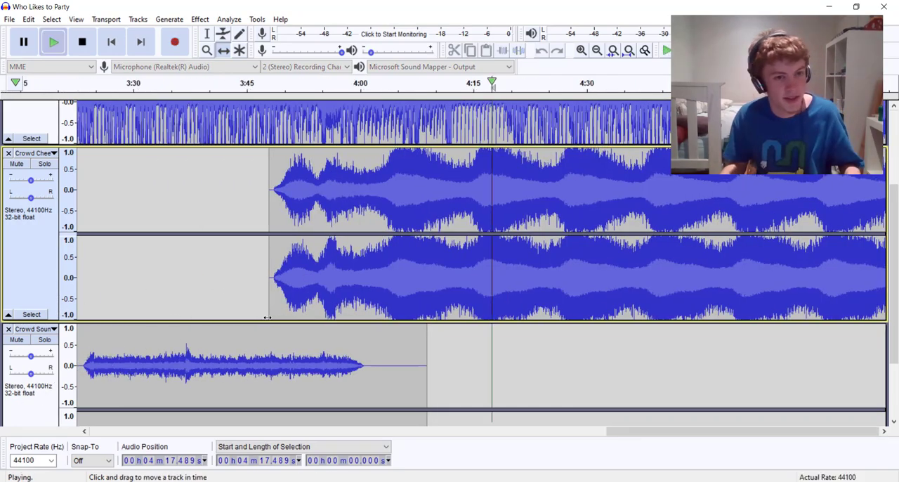
- Stop playback with the Crowd Cheers clip placed around 0:25 under the song
left_click(111, 42)
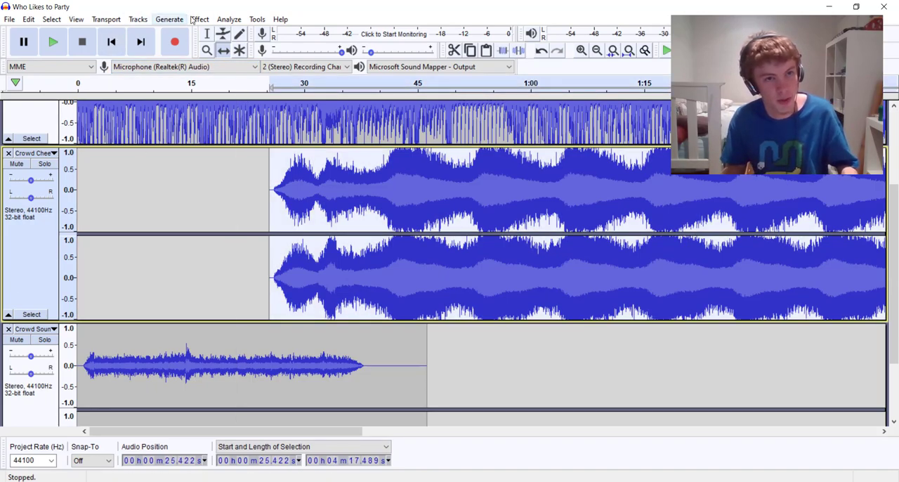
- Apply the same 30 dB bass, -30 dB treble boost to the Crowd Cheers track
left_click(199, 19)
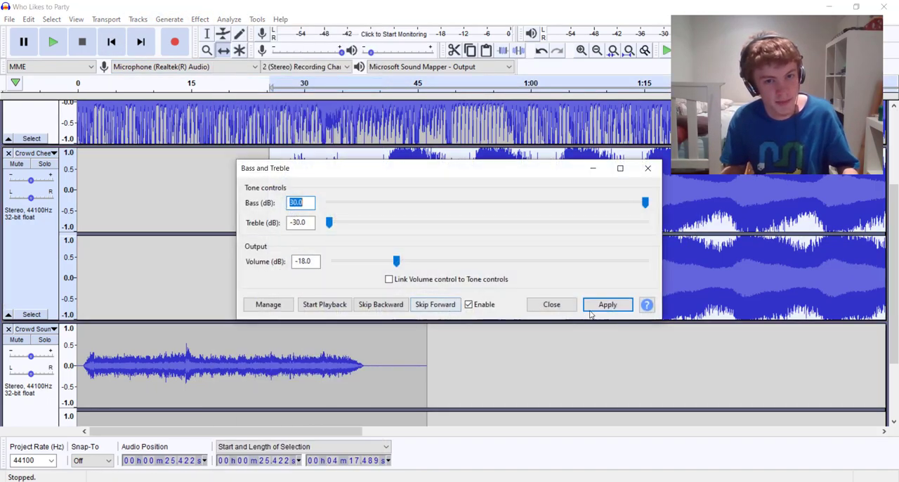
left_click(607, 304)
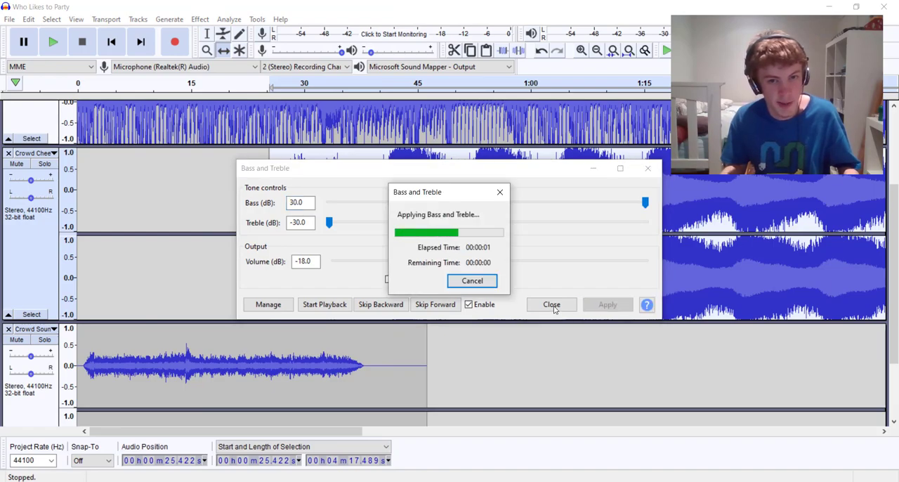
left_click(552, 304)
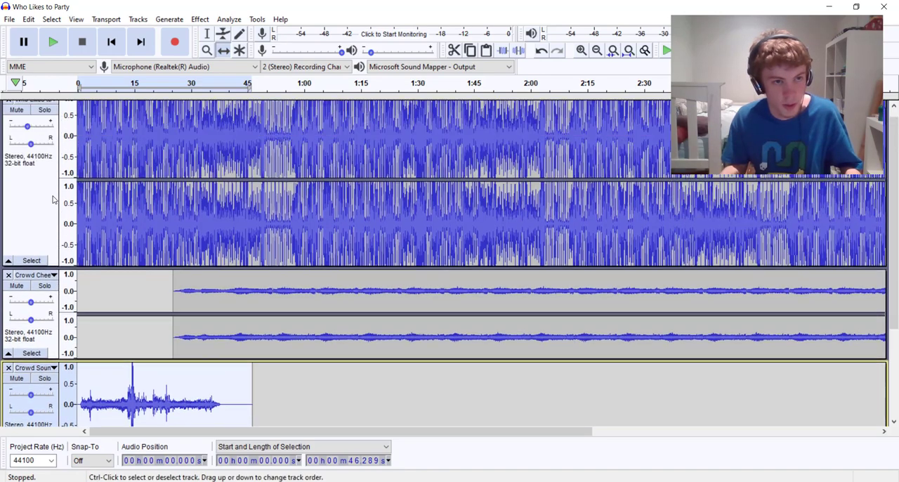
- Audition all three tracks and slide the Crowd Cheers clip to start about 0:05 into the song
scroll("down", 3)
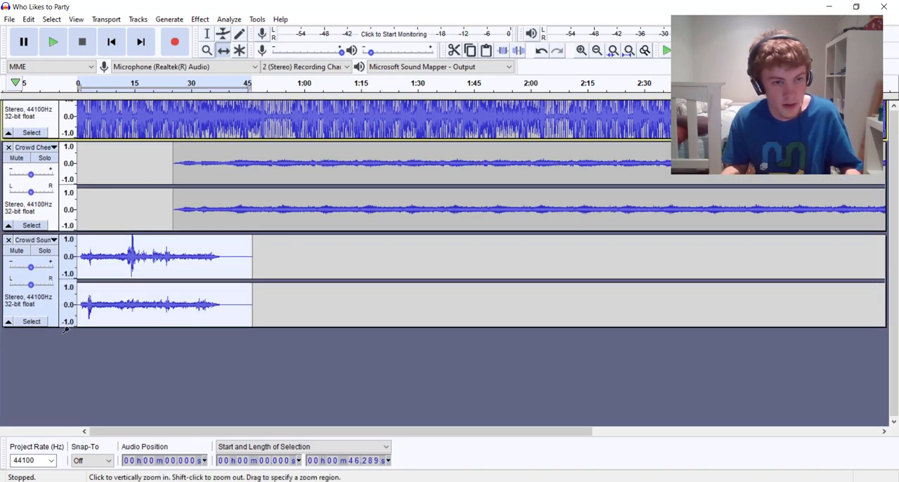
left_click(52, 41)
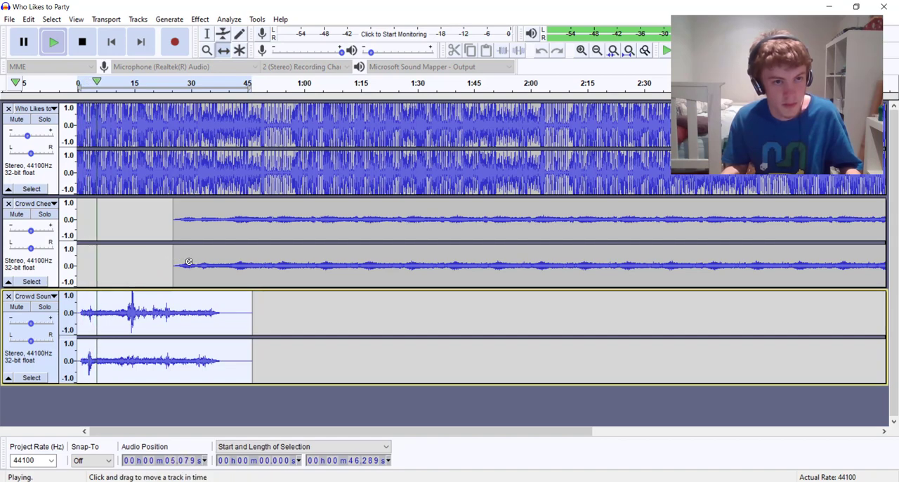
left_click(82, 42)
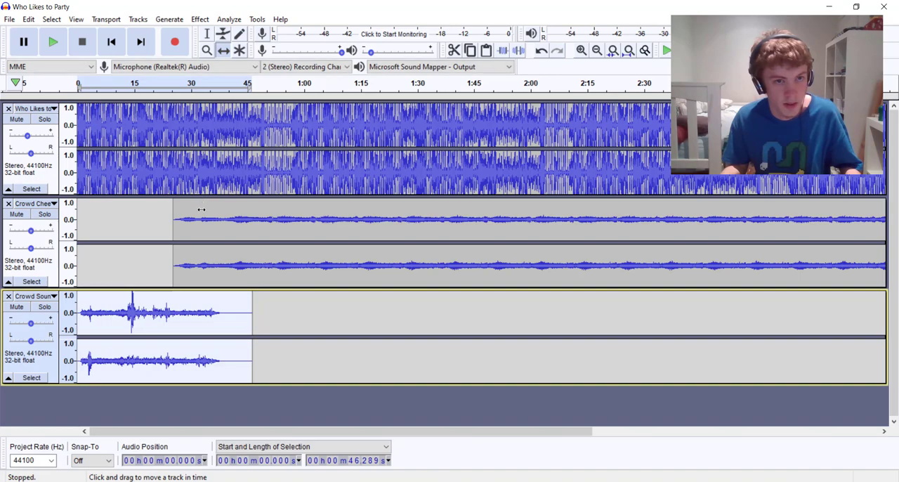
left_click(53, 41)
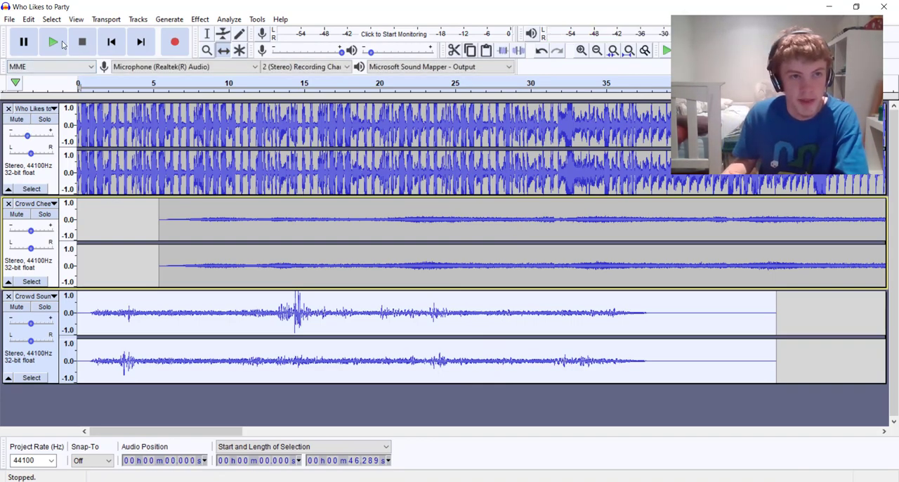
left_click(52, 41)
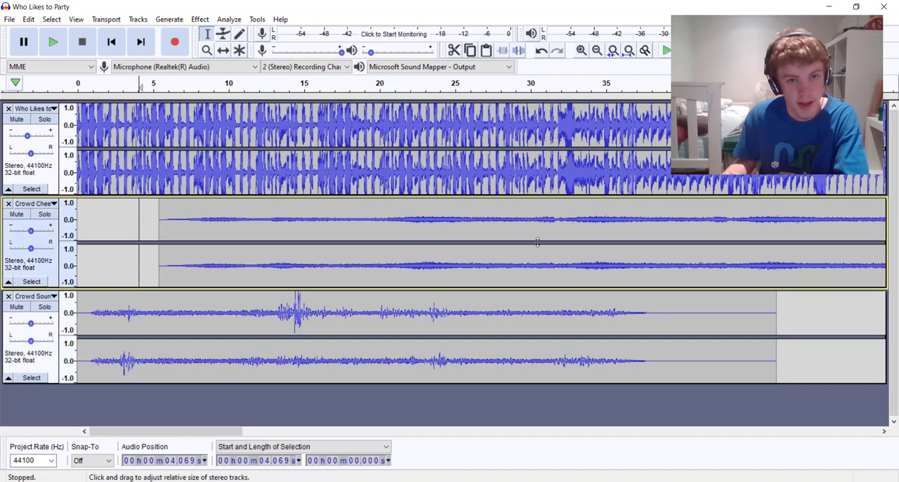